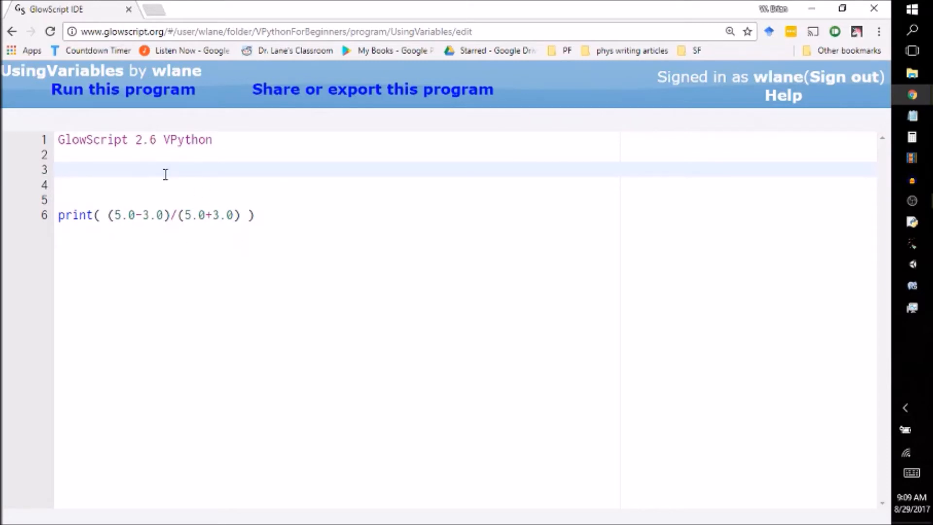
Step: Run the original program, replace both 5.0 values with 10.0, and run again to compare output
{"action": "left_click", "coordinate": [122, 88]}
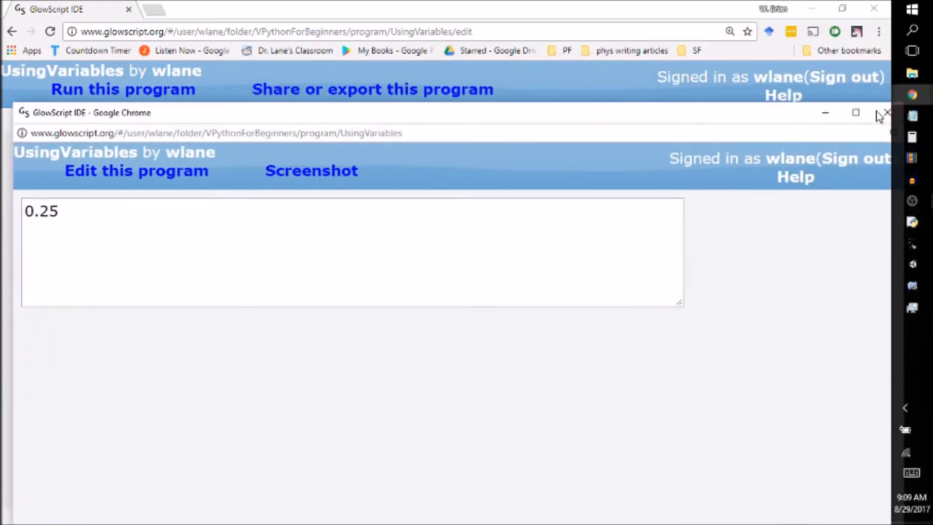
{"action": "left_click", "coordinate": [887, 112]}
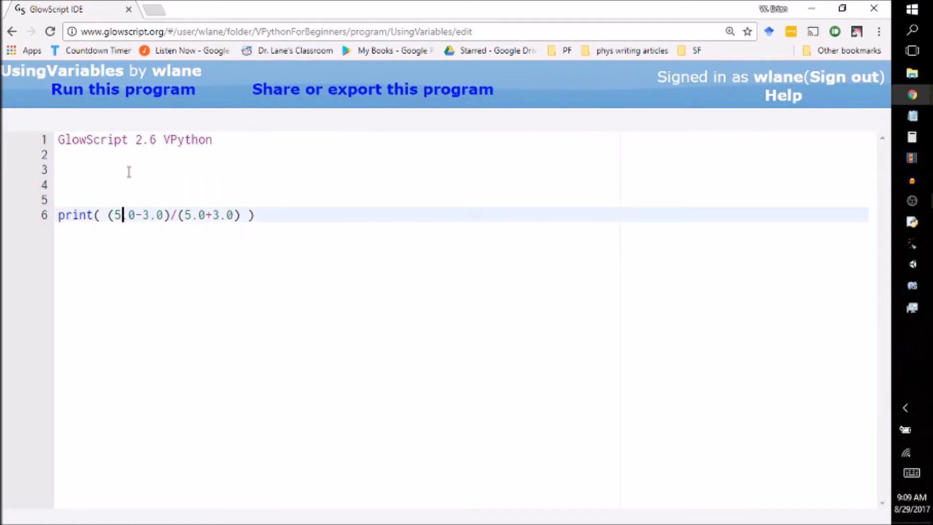
{"action": "type", "text": "10."}
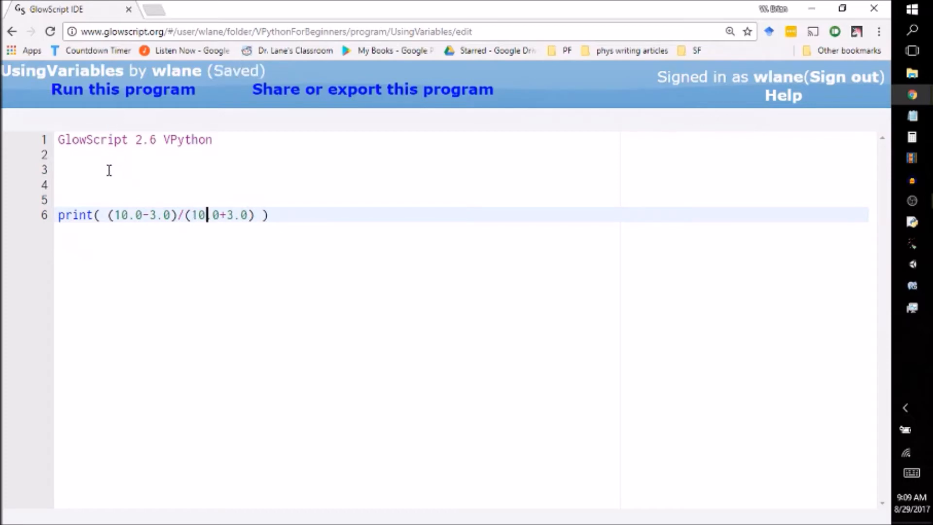
{"action": "left_click", "coordinate": [123, 88]}
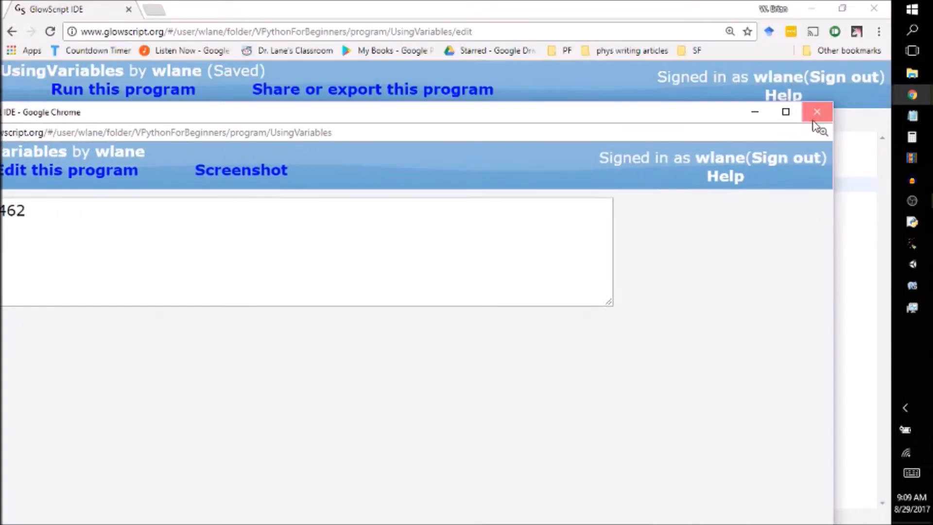
{"action": "left_click", "coordinate": [818, 112]}
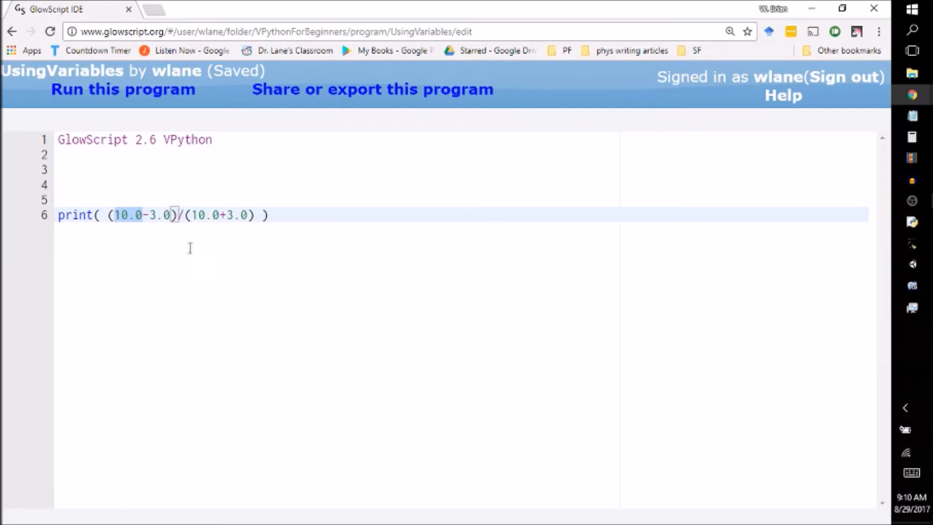
Step: Replace 10.0 with a and 3.0 with b so the print line reads (a-b)/(a+b)
{"action": "type", "text": "a"}
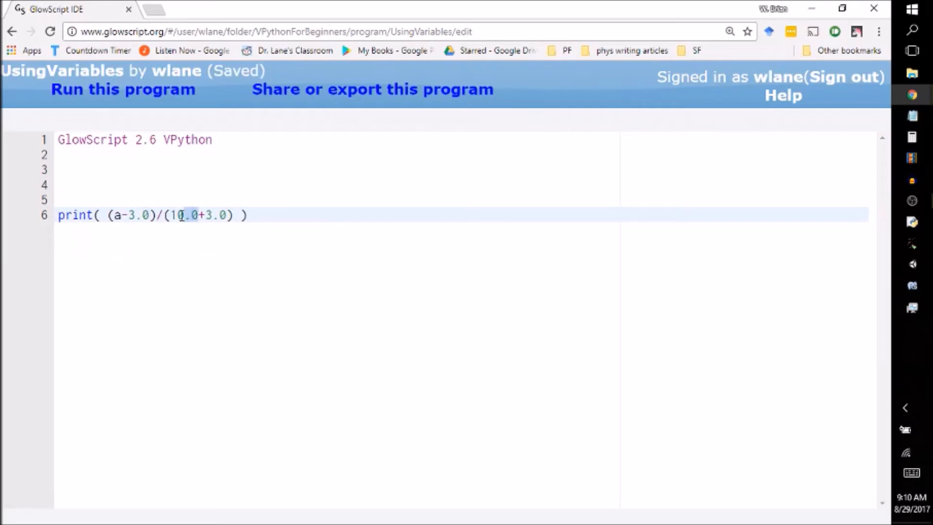
{"action": "type", "text": "a"}
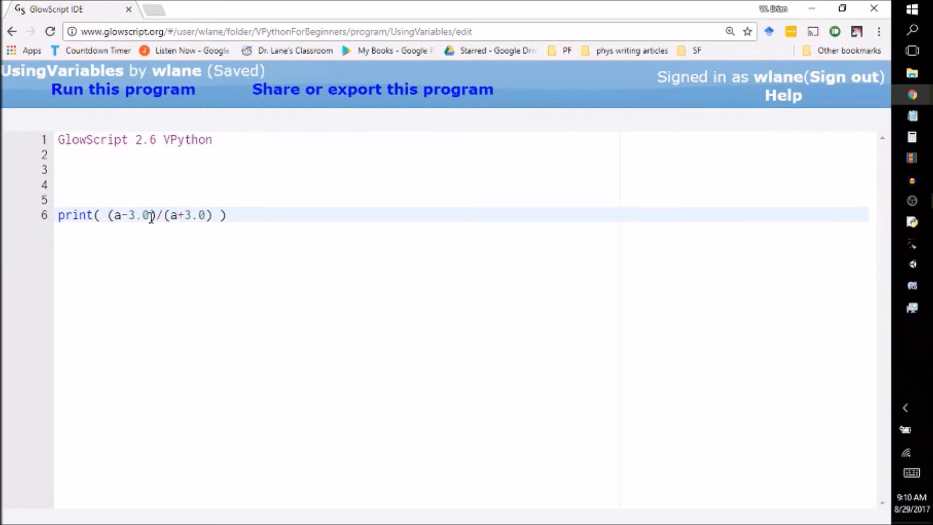
{"action": "type", "text": "b"}
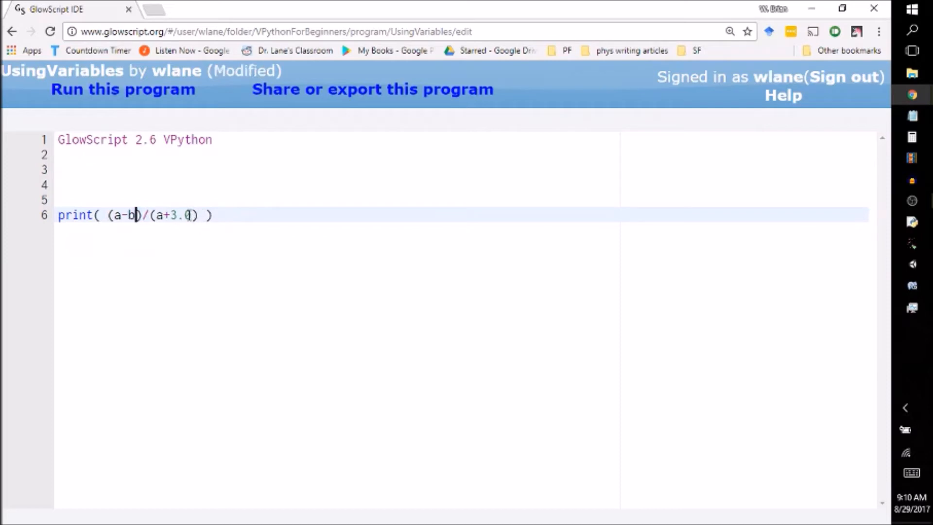
{"action": "type", "text": "b"}
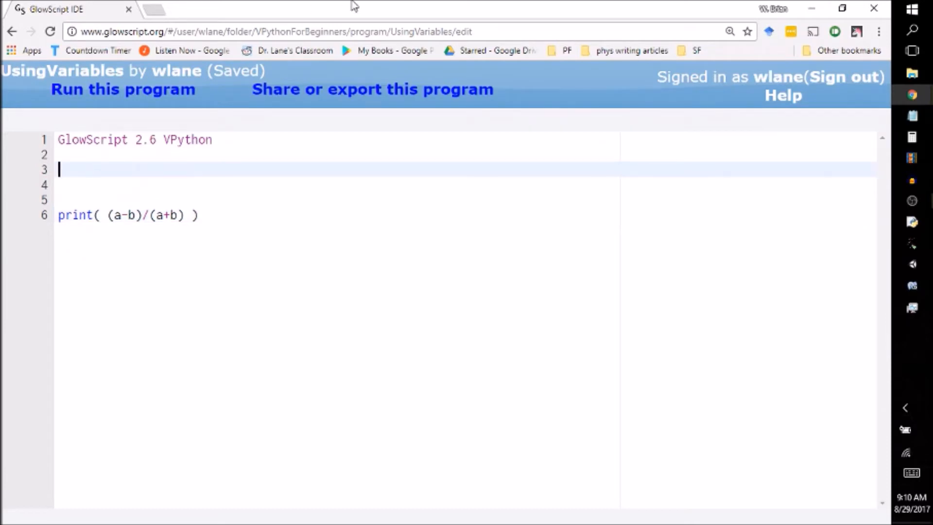
Step: Define a = 10.0 and b = 3.0 above the print line and run it, printing 0.538462
{"action": "type", "text": "a = 10.0"}
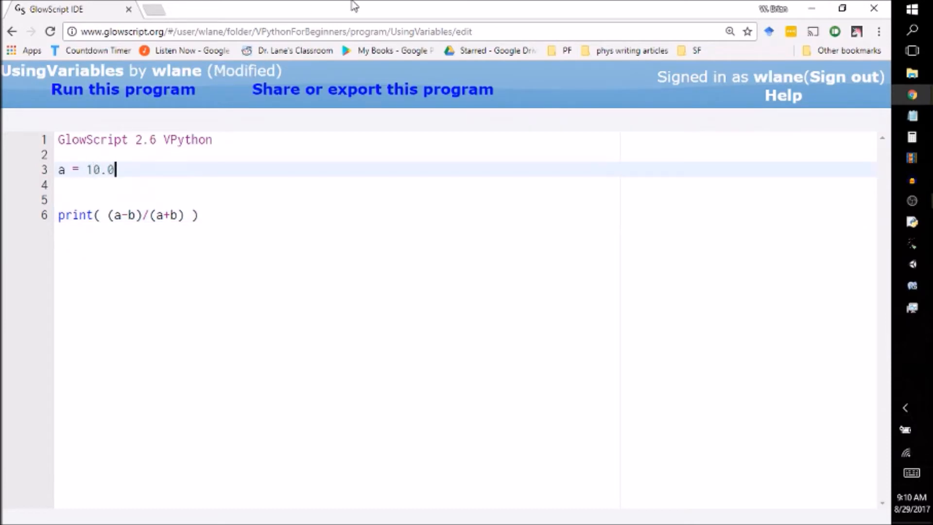
{"action": "type", "text": "b ="}
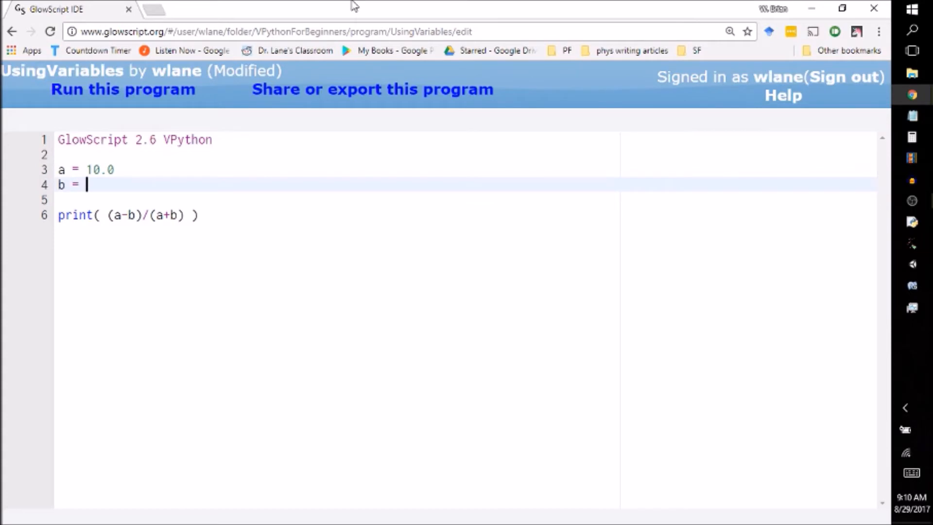
{"action": "type", "text": "3.0"}
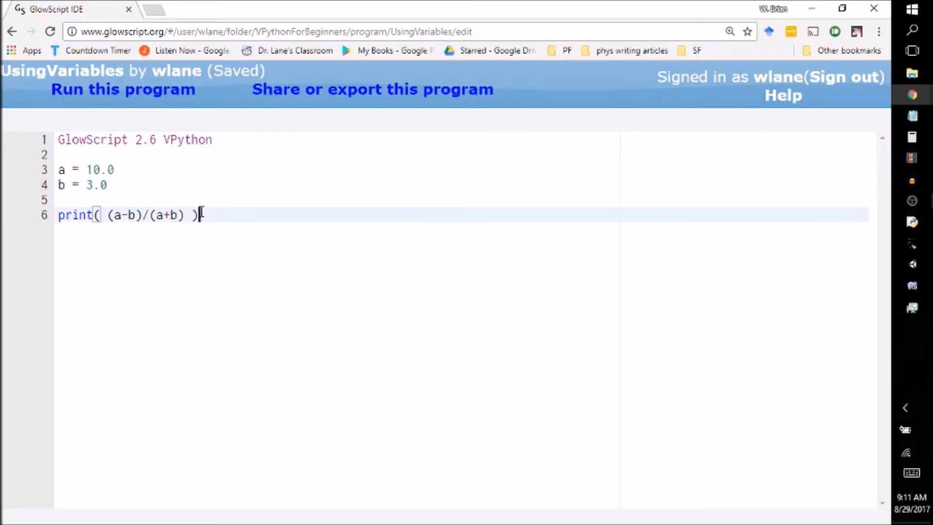
{"action": "left_click", "coordinate": [122, 89]}
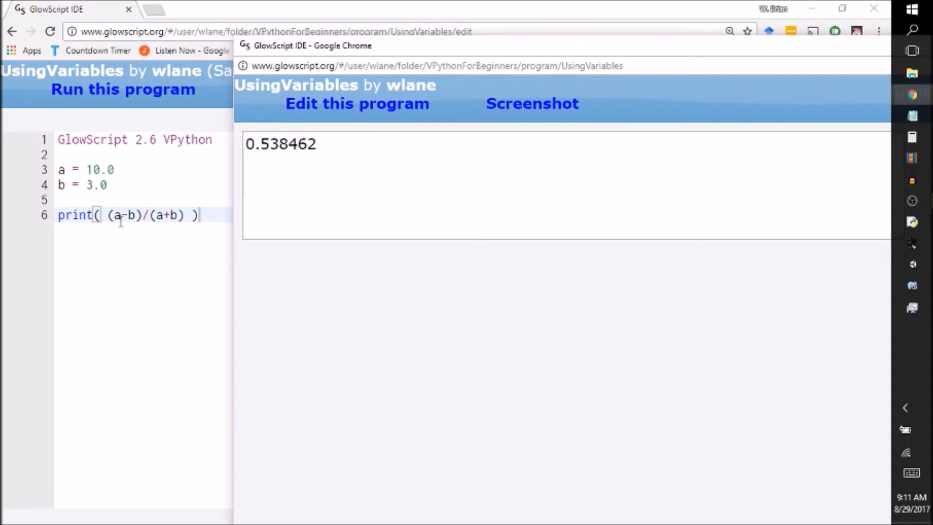
{"action": "mouse_move", "coordinate": [142, 215]}
{"action": "type", "text": "5"}
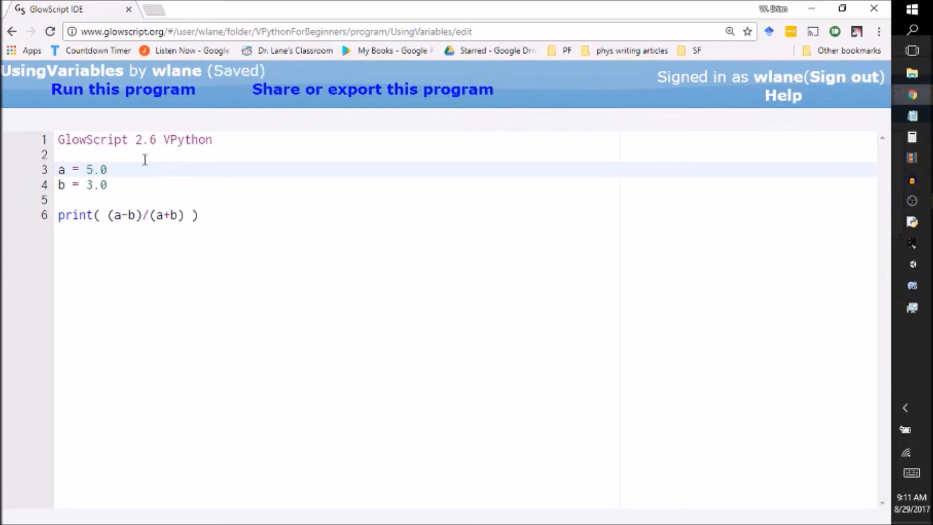
Step: Change a to 6.0 and b to 4.0 and run the program with the new values
{"action": "left_click", "coordinate": [122, 89]}
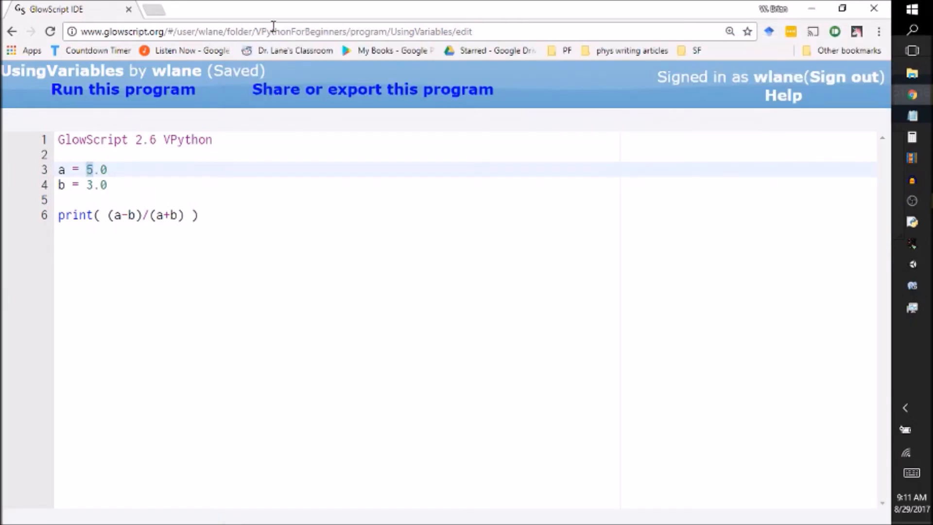
{"action": "type", "text": "6"}
{"action": "left_click", "coordinate": [337, 184]}
{"action": "type", "text": "4"}
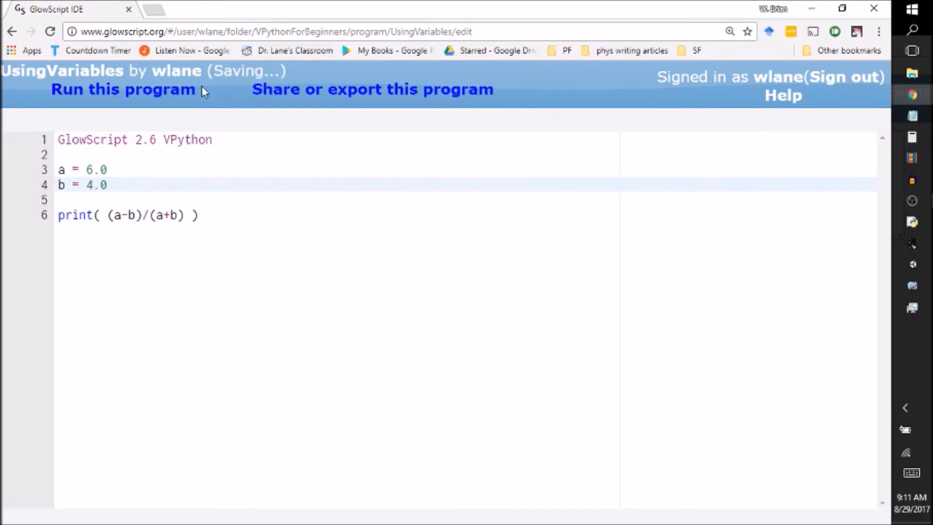
{"action": "left_click", "coordinate": [122, 89]}
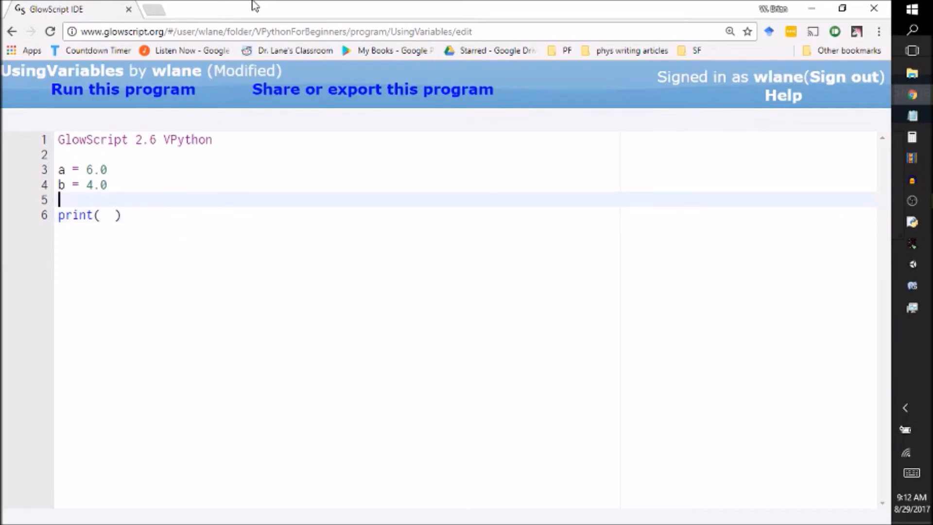
Step: Assign c = (a-b)/(a+b) on its own line, print c, and run to check its value
{"action": "type", "text": "(a-b)/(a+b)"}
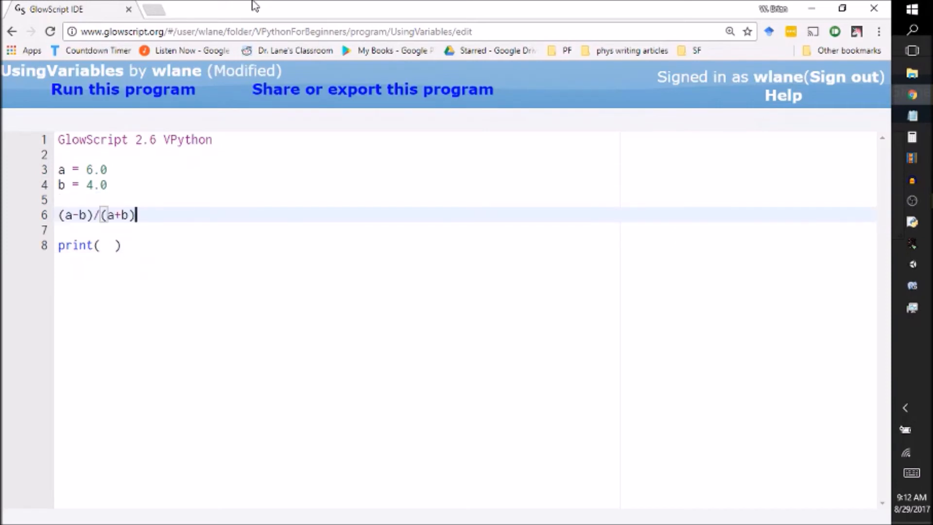
{"action": "key", "text": "ctrl+s"}
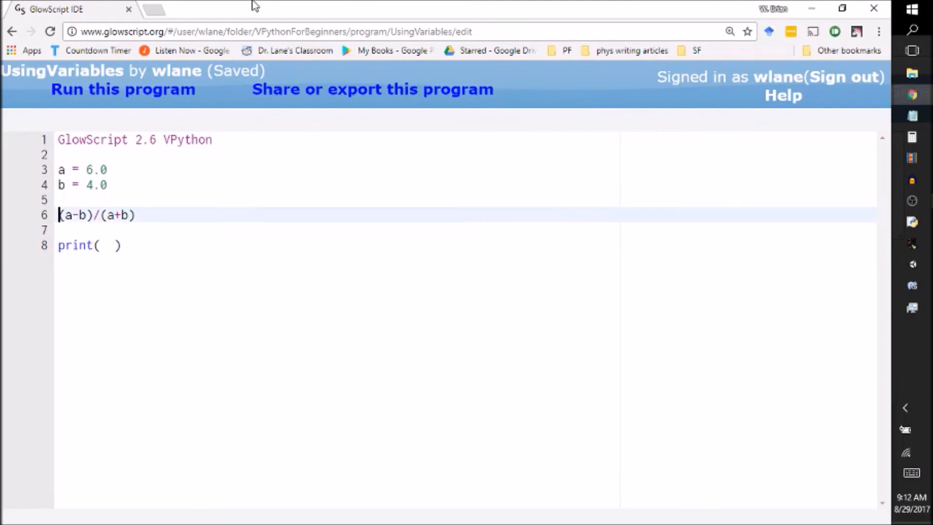
{"action": "type", "text": "c ="}
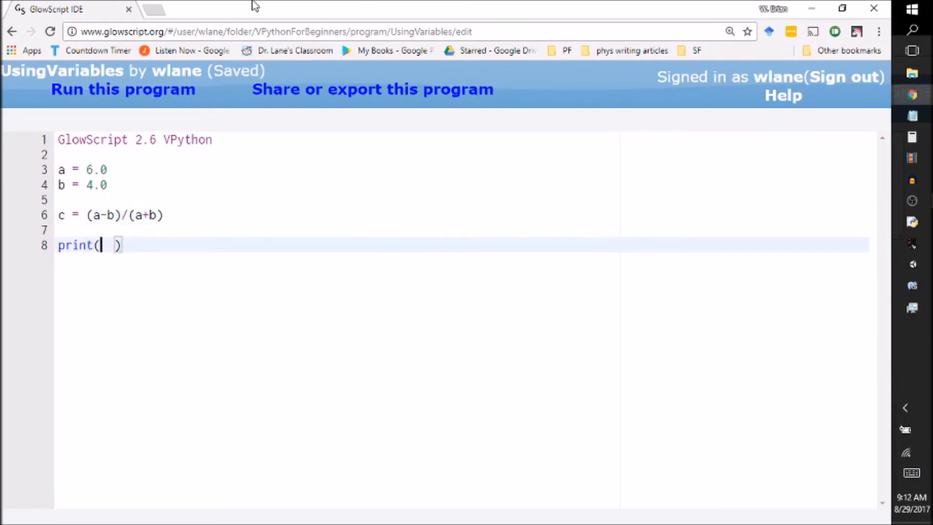
{"action": "type", "text": "c"}
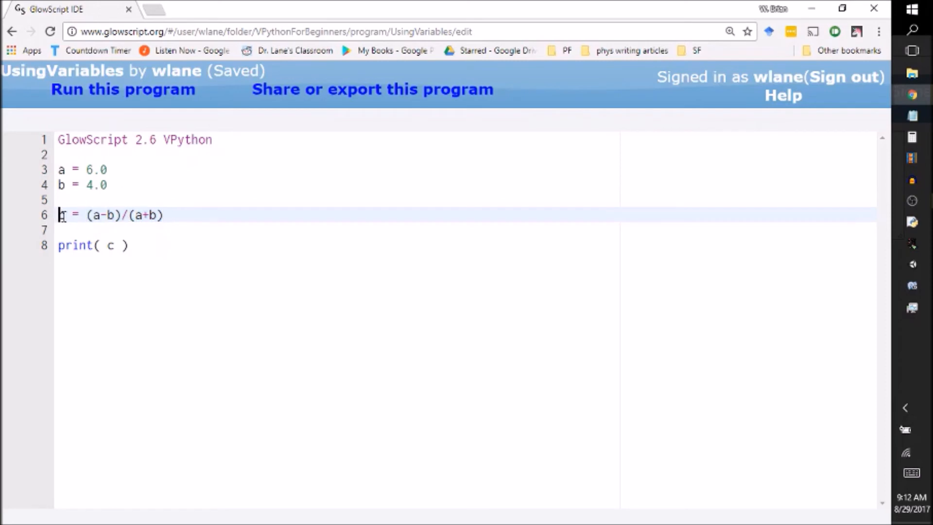
{"action": "left_click", "coordinate": [111, 245]}
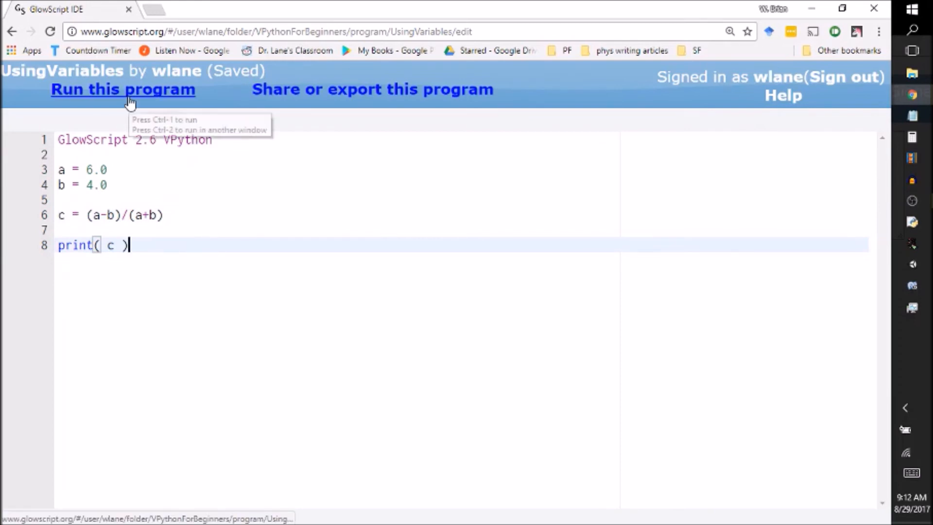
{"action": "left_click", "coordinate": [122, 89]}
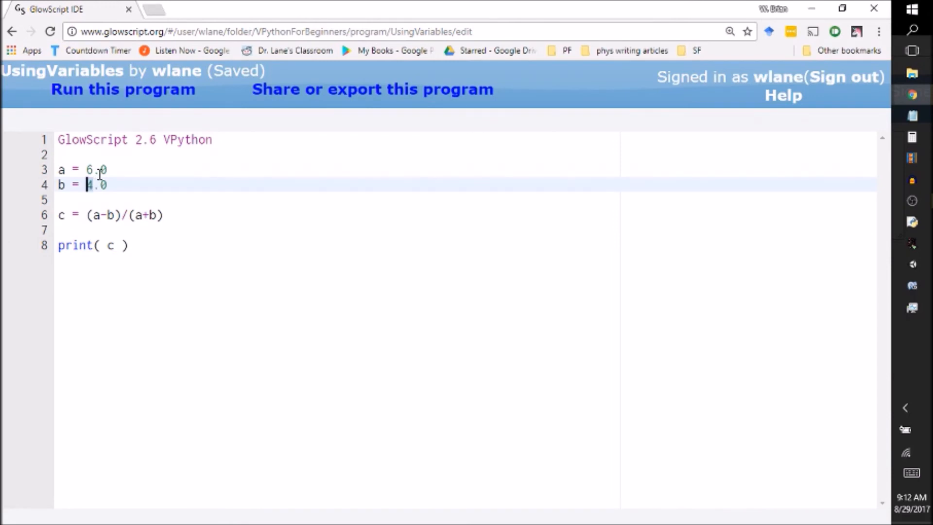
Step: Set a = 5.0 and b = 6.0 and start a new line after print( c )
{"action": "type", "text": "5"}
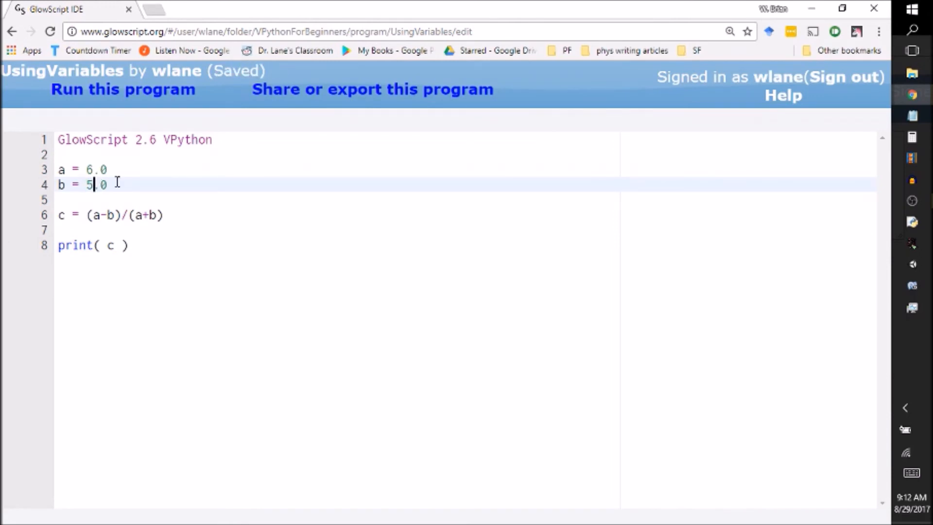
{"action": "left_click", "coordinate": [122, 89]}
{"action": "type", "text": "6"}
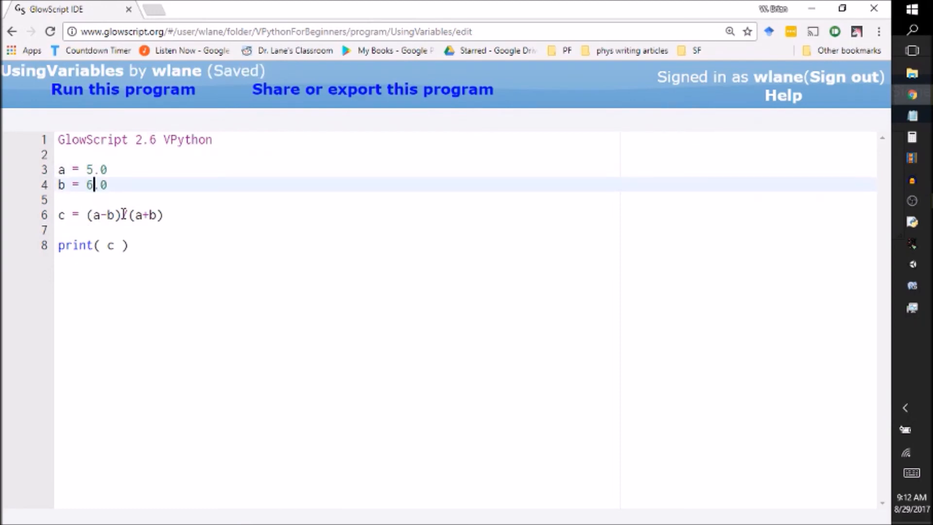
{"action": "left_click", "coordinate": [122, 89]}
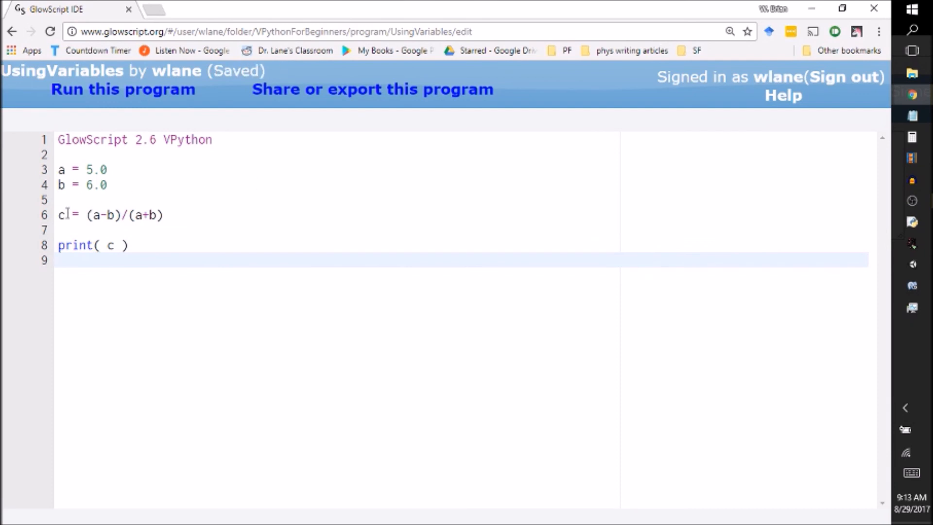
Step: Add print( c**2 ), save and run to get -0.0909091 and 0.00826446
{"action": "type", "text": "print"}
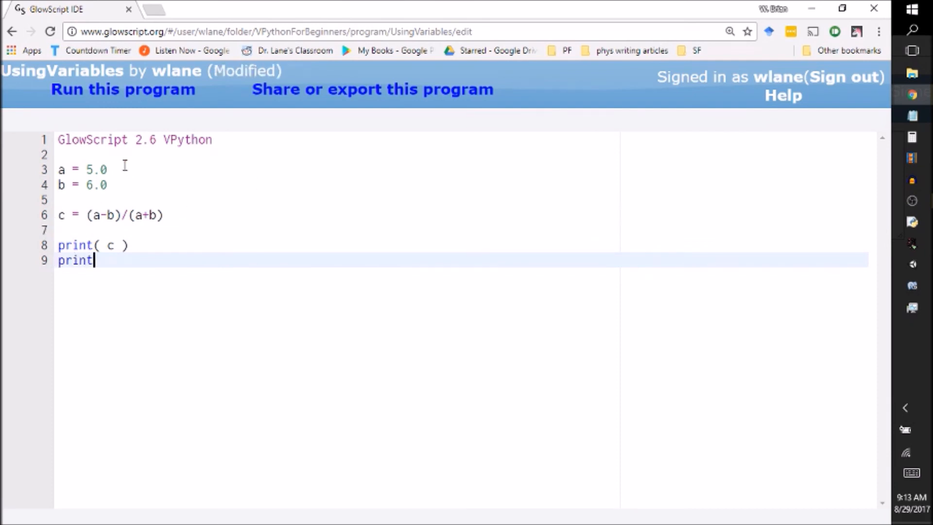
{"action": "type", "text": "( c**2 )"}
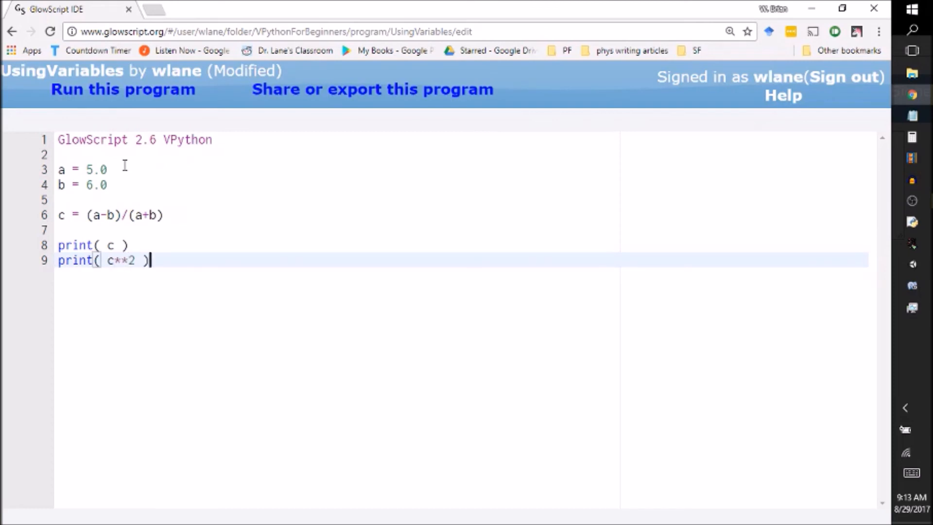
{"action": "key", "text": "ctrl+s"}
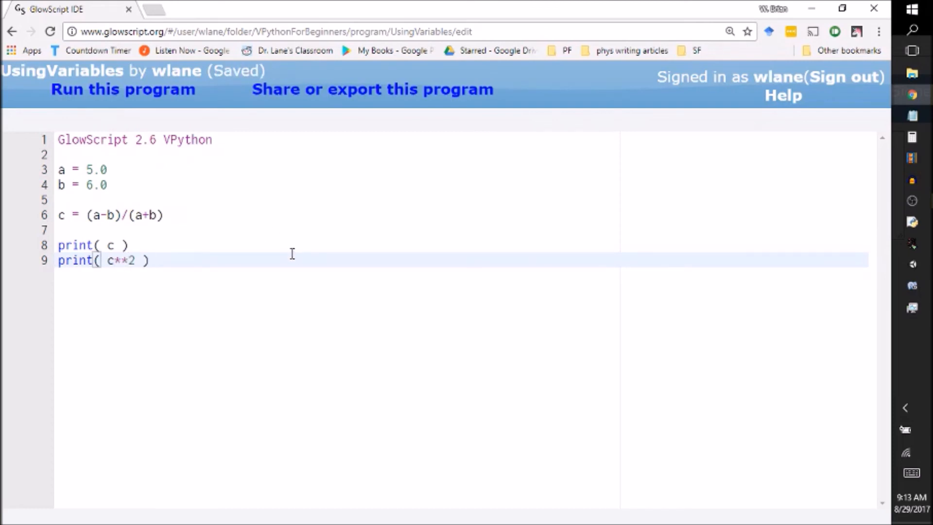
{"action": "left_click", "coordinate": [122, 88]}
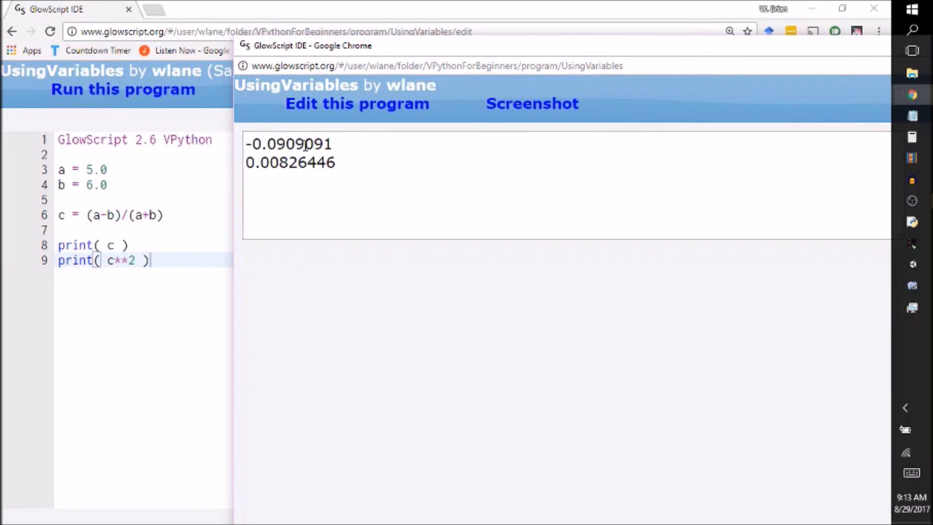
{"action": "mouse_move", "coordinate": [272, 169]}
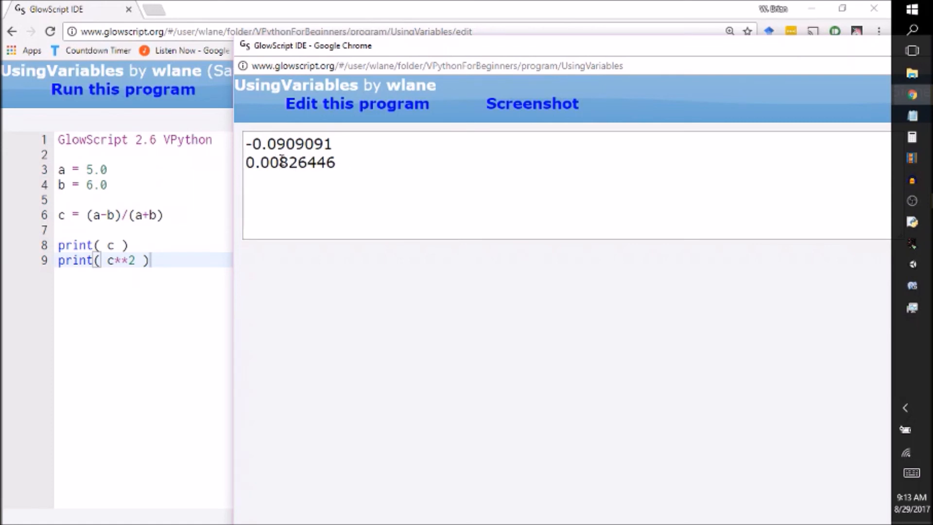
{"action": "mouse_move", "coordinate": [322, 182]}
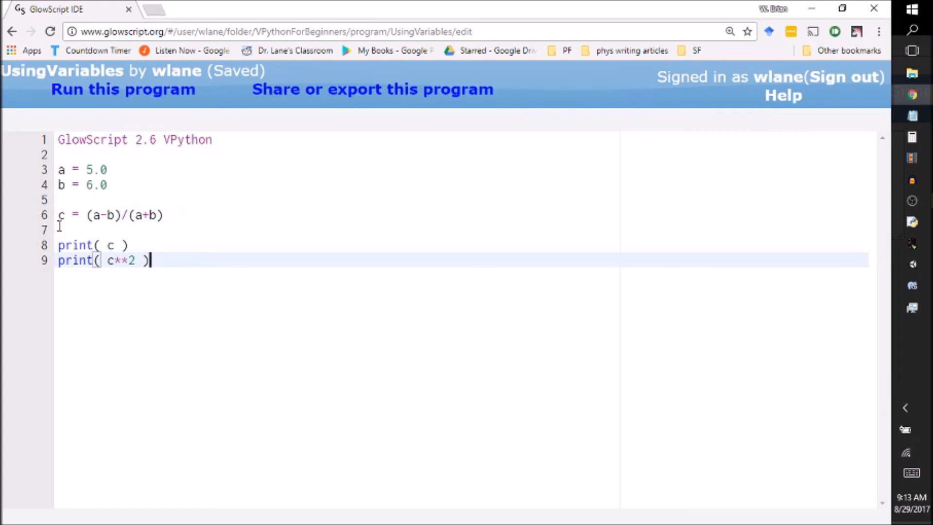
{"action": "mouse_move", "coordinate": [158, 155]}
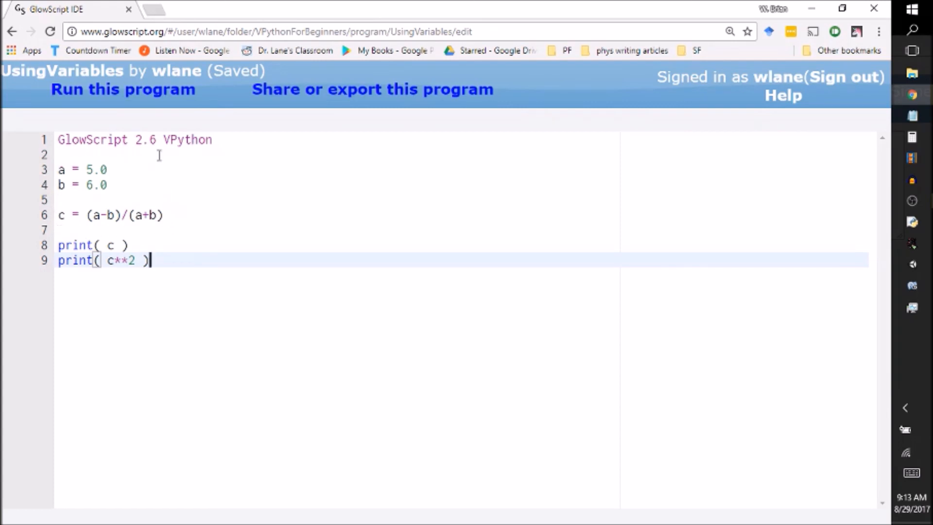
{"action": "mouse_move", "coordinate": [141, 231]}
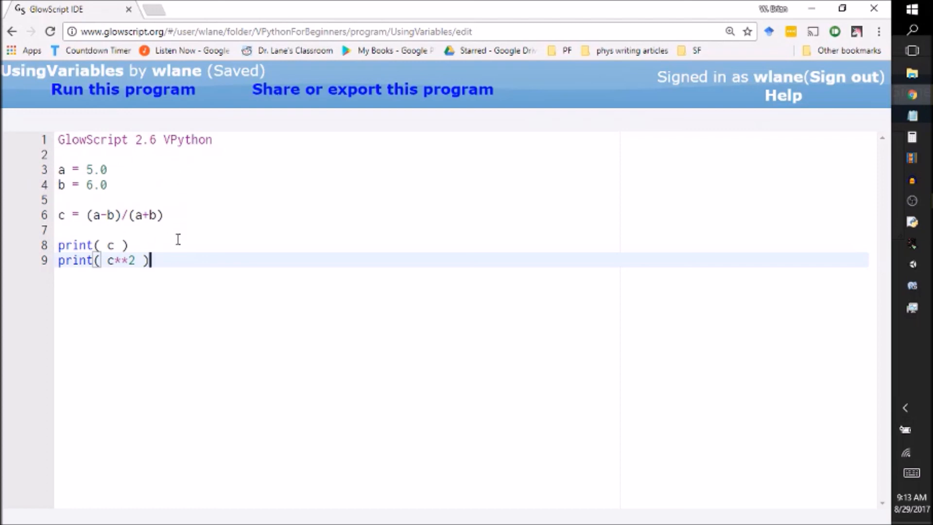
{"action": "mouse_move", "coordinate": [56, 188]}
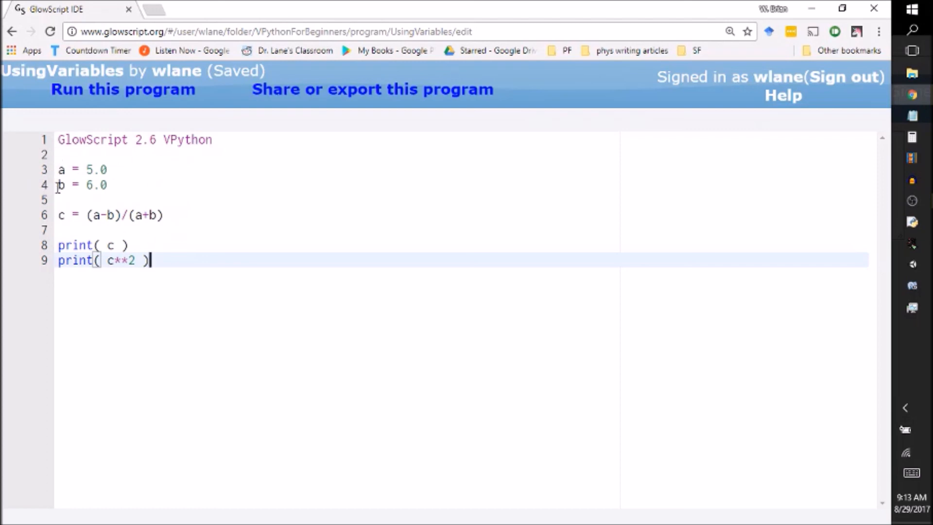
{"action": "mouse_move", "coordinate": [193, 249]}
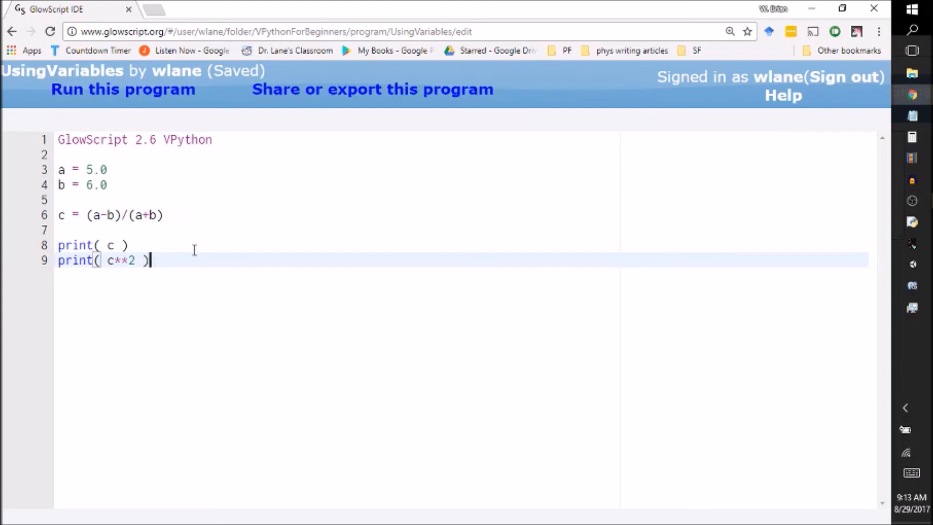